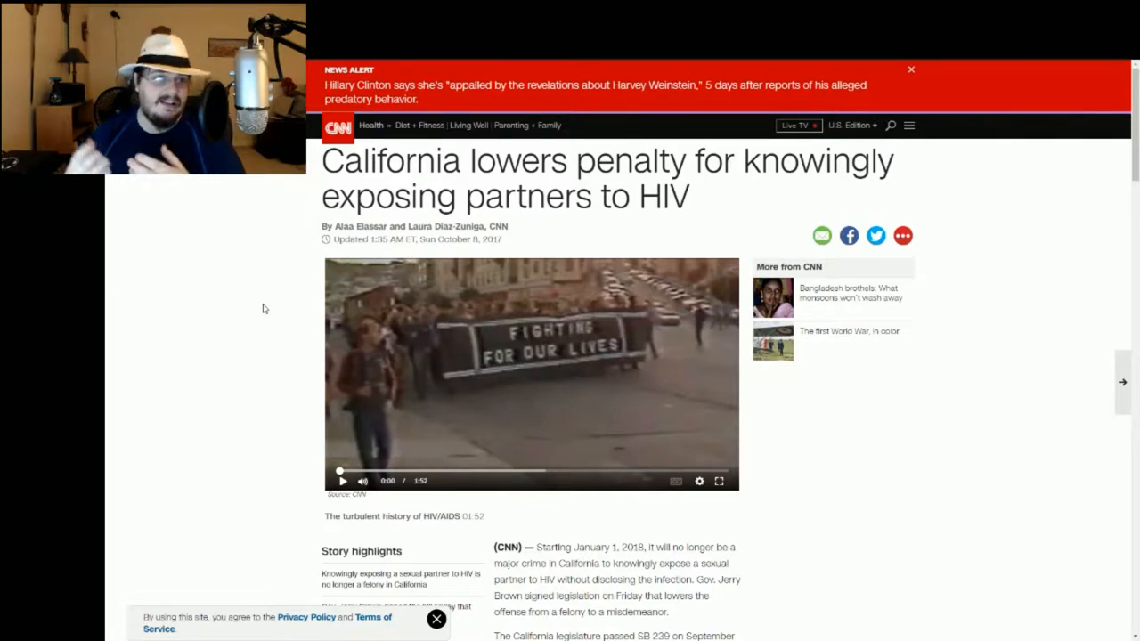
{"action": "mouse_move", "coordinate": [222, 304]}
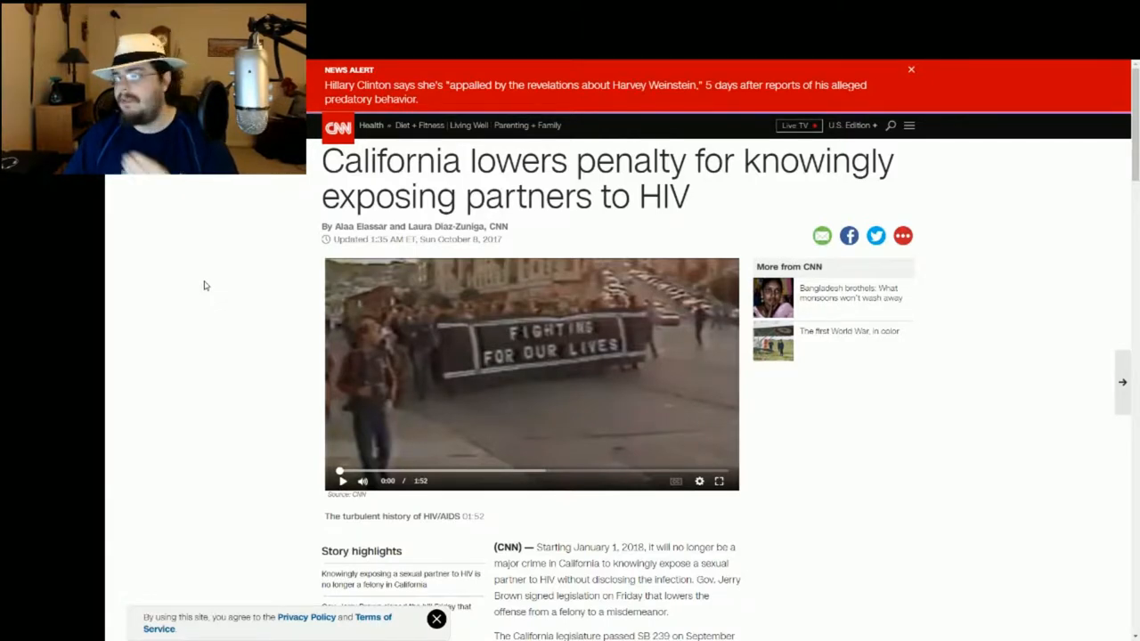
{"action": "scroll", "scroll_direction": "down", "scroll_amount": 3}
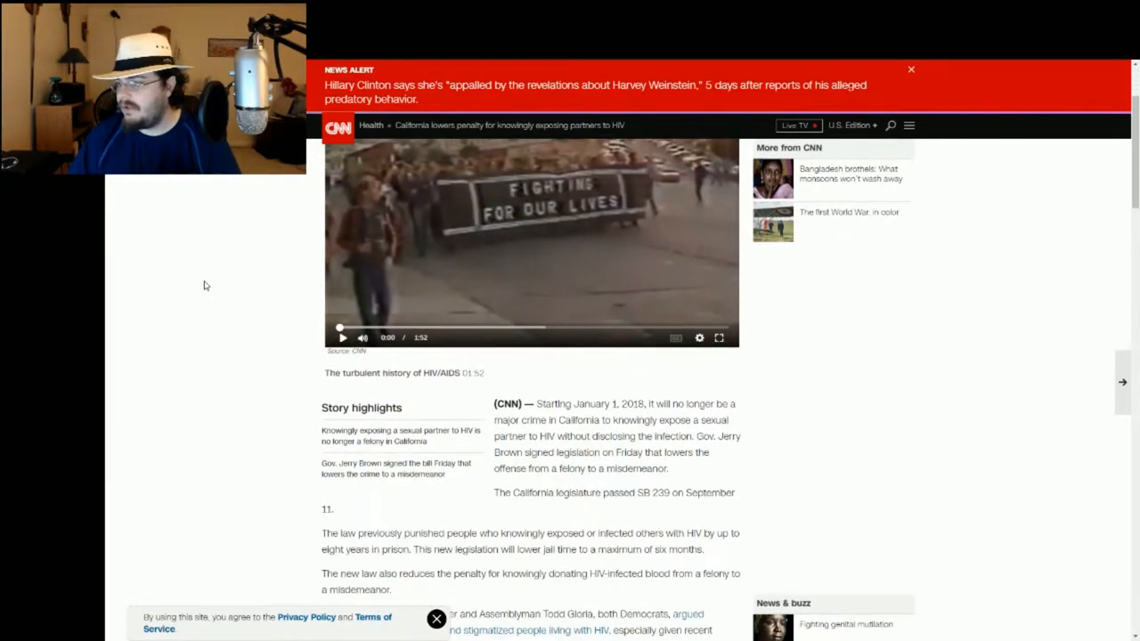
{"action": "scroll", "scroll_direction": "down", "scroll_amount": 3}
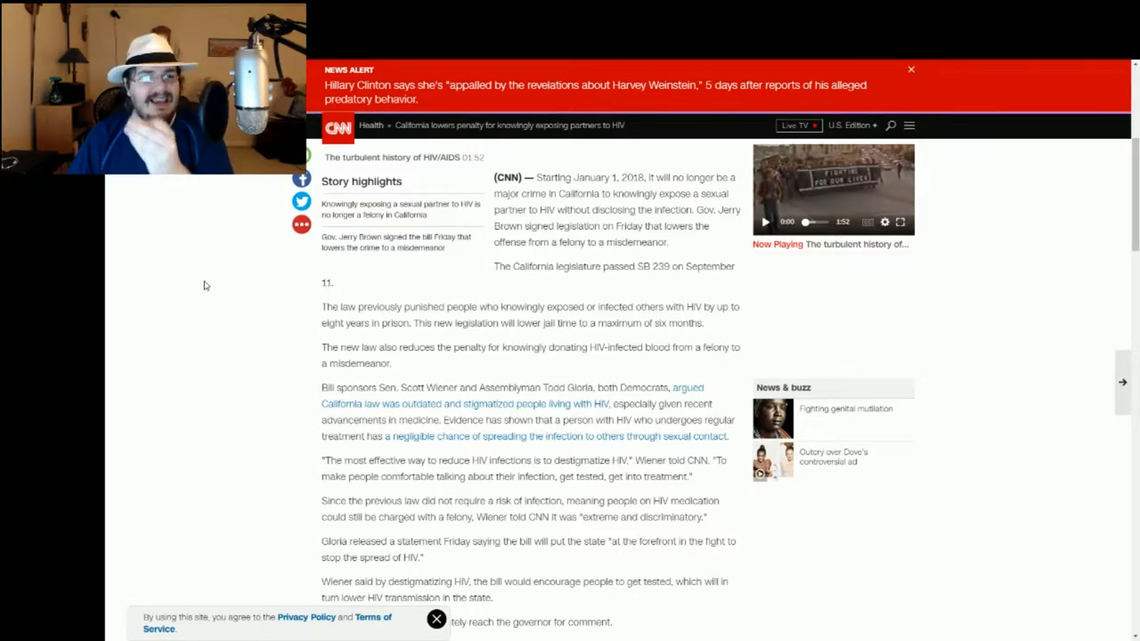
{"action": "scroll", "scroll_direction": "down", "scroll_amount": 3}
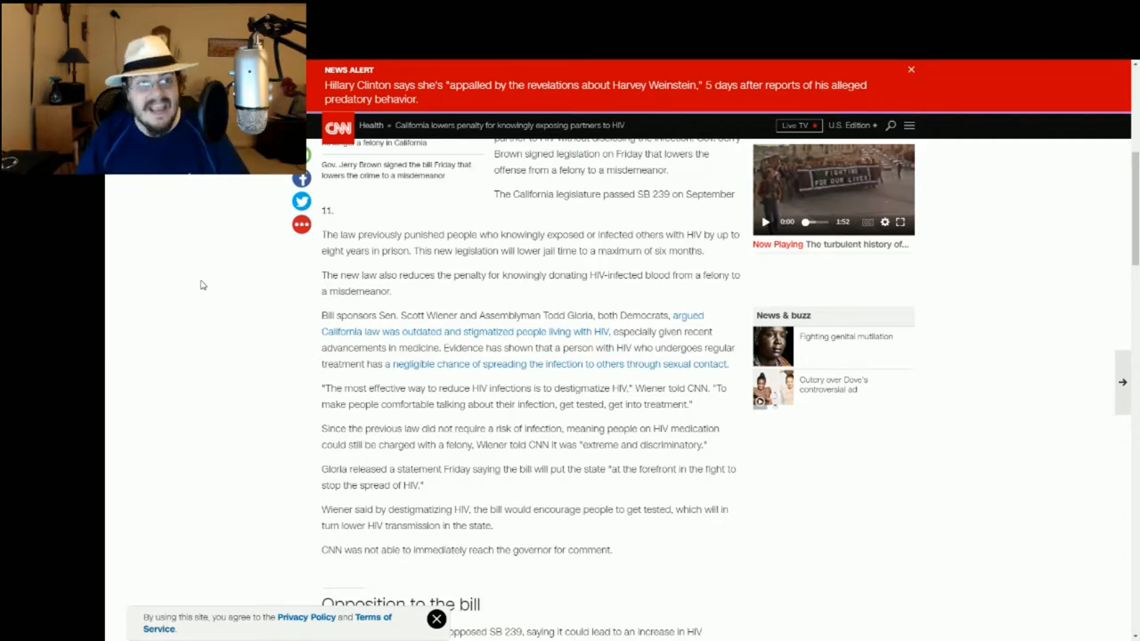
{"action": "scroll", "scroll_direction": "down", "scroll_amount": 3}
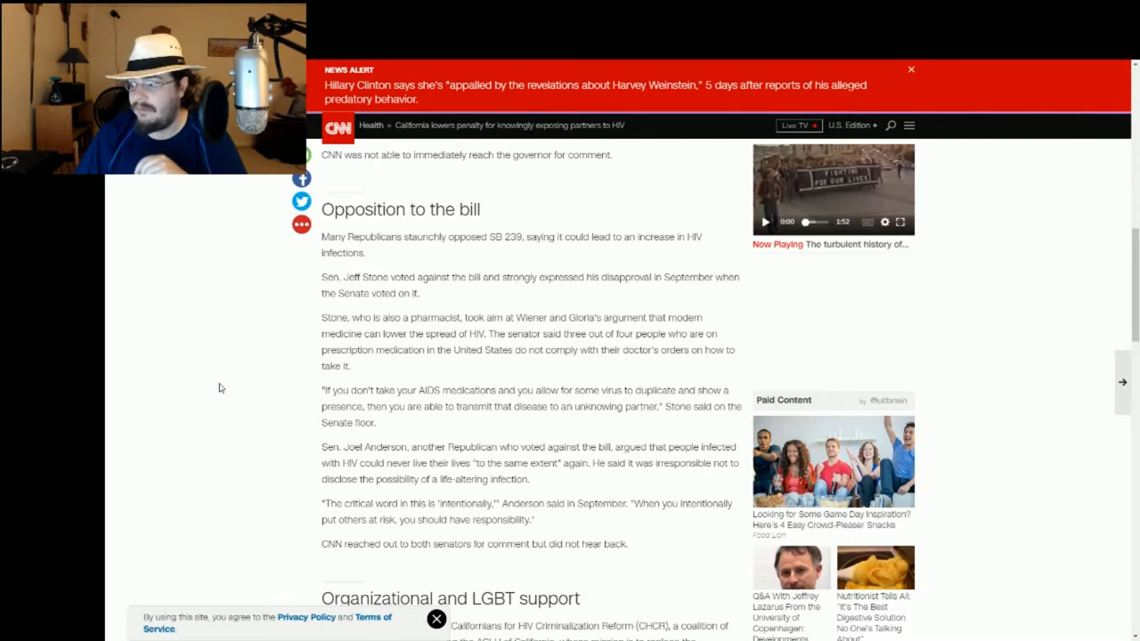
{"action": "mouse_move", "coordinate": [217, 391]}
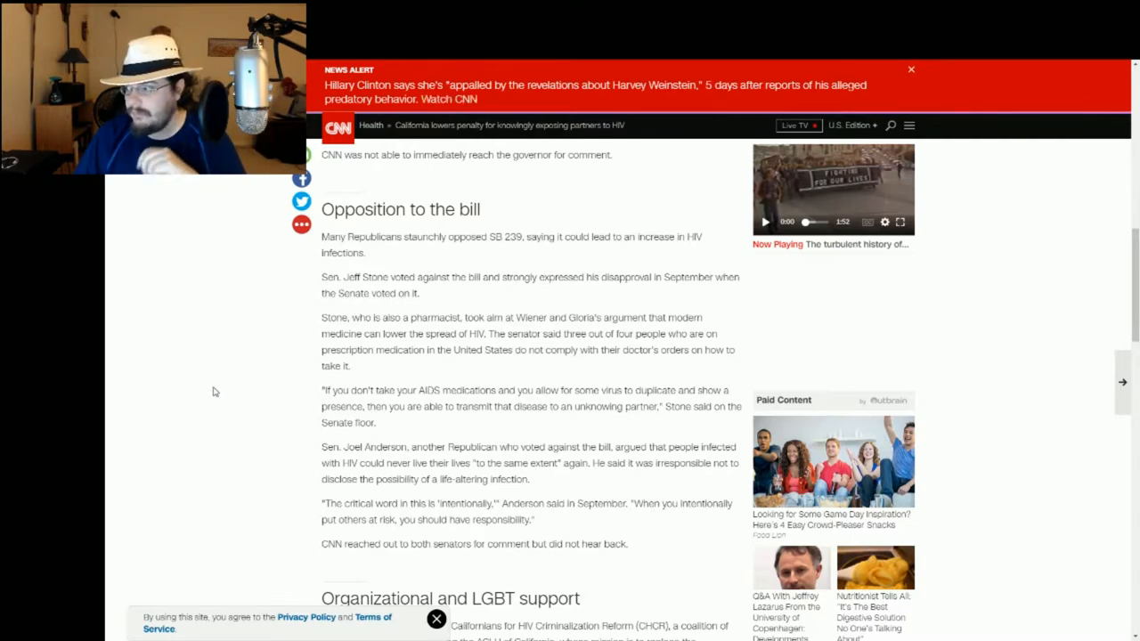
{"action": "scroll", "scroll_direction": "down", "scroll_amount": 3}
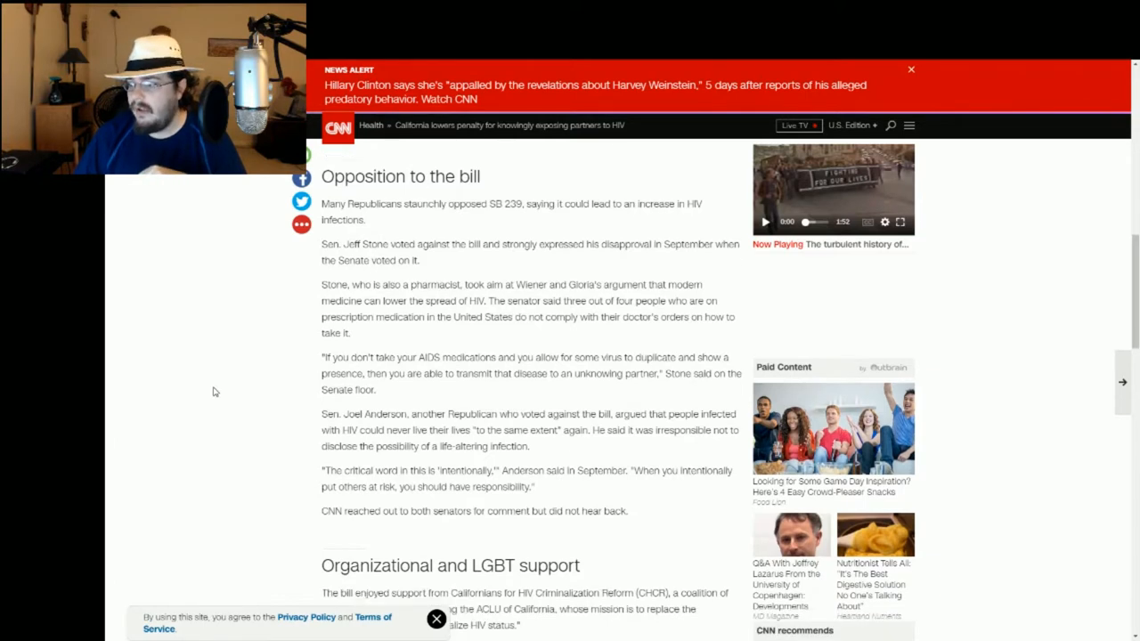
{"action": "scroll", "scroll_direction": "down", "scroll_amount": 3}
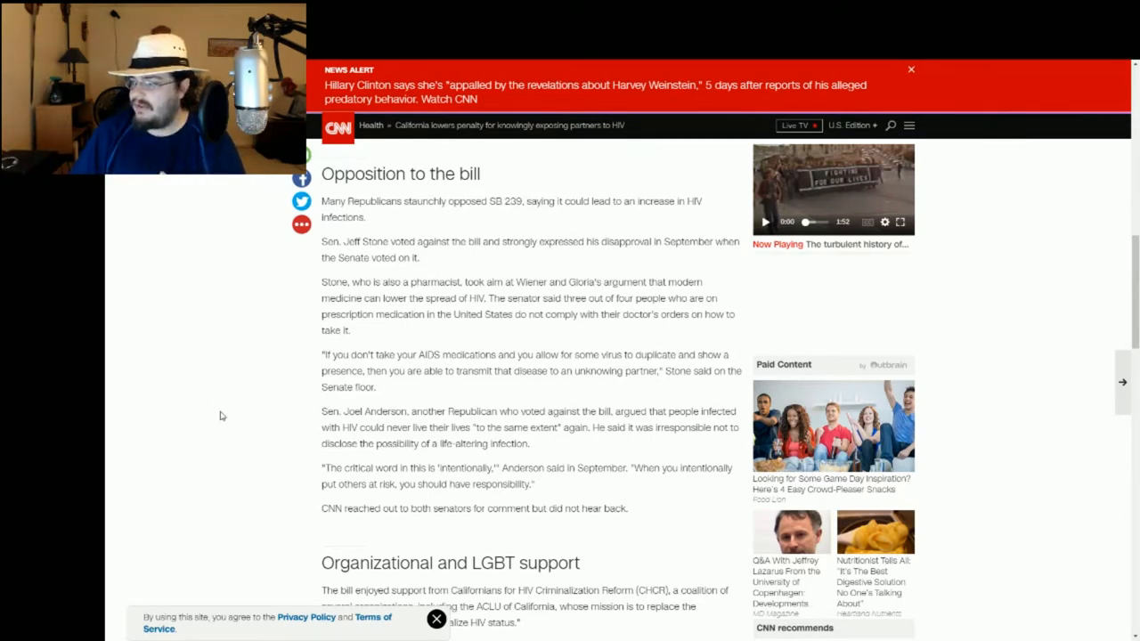
{"action": "mouse_move", "coordinate": [232, 406]}
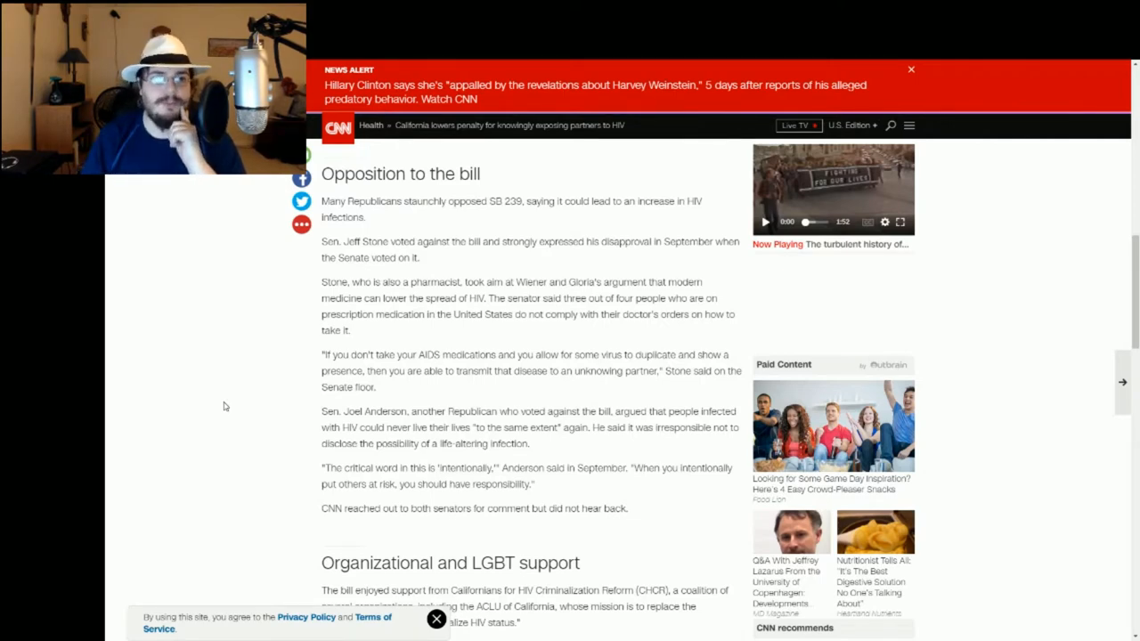
{"action": "scroll", "scroll_direction": "down", "scroll_amount": 3}
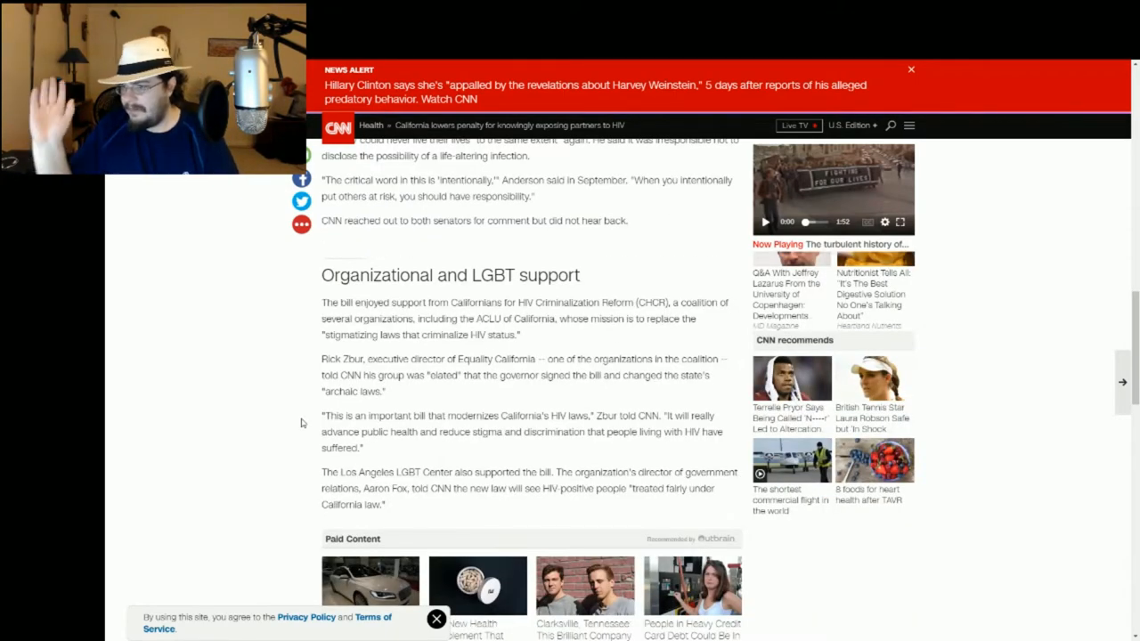